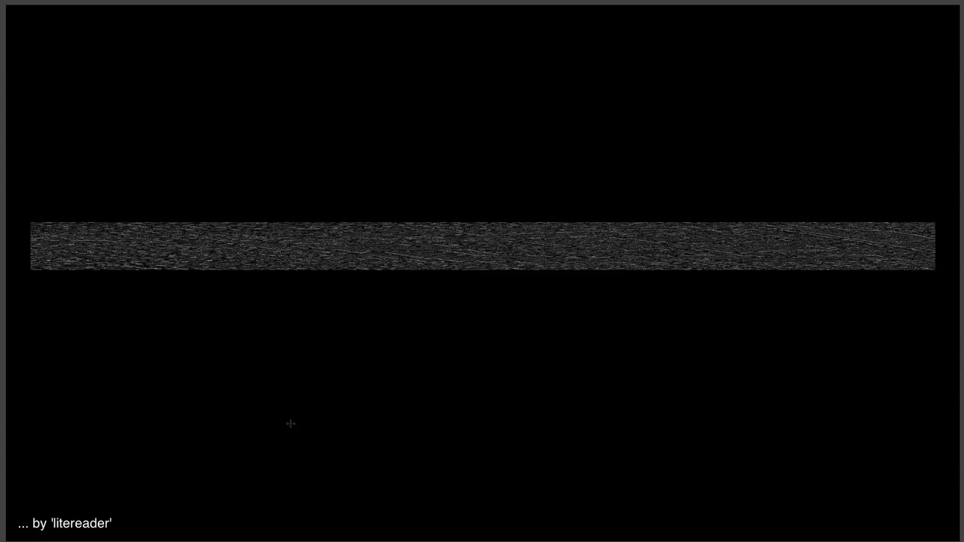
mouse_move(319, 293)
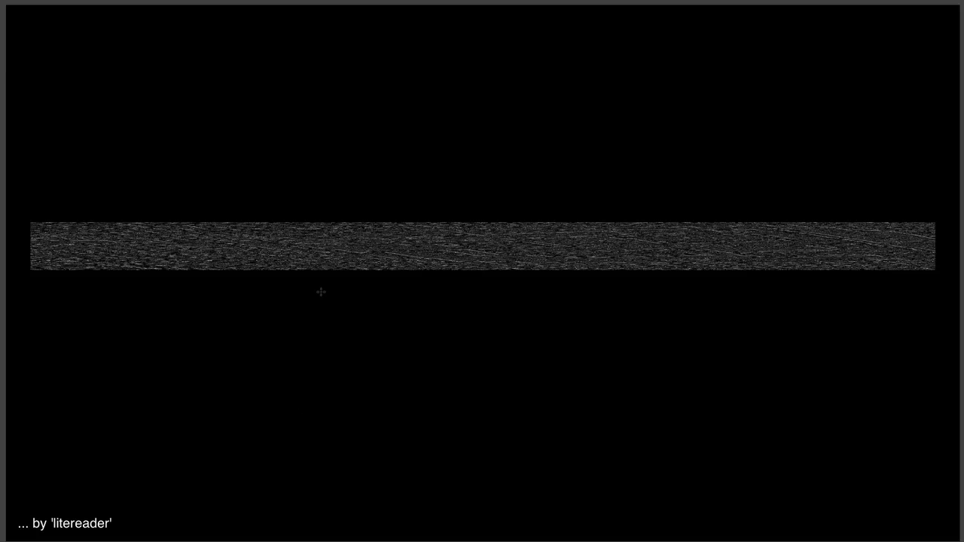